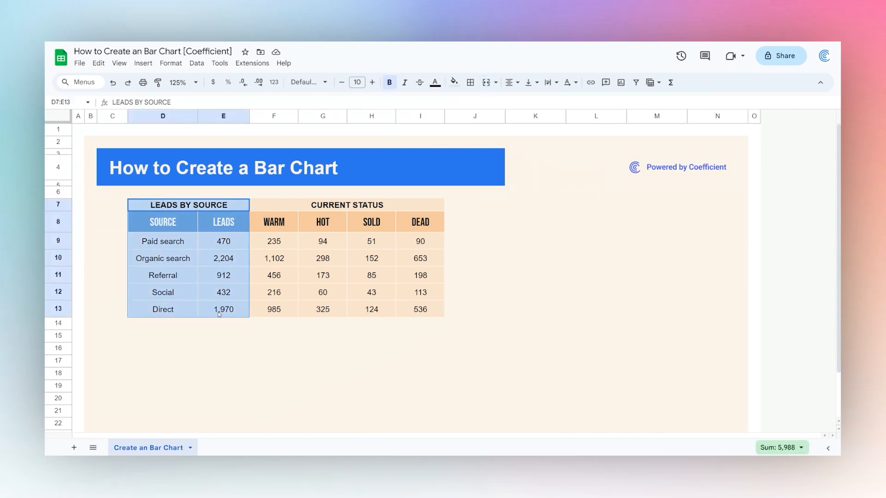
Step: Select the Source and Leads columns with their headers (D8:E13) as chart data
left_click(346, 205)
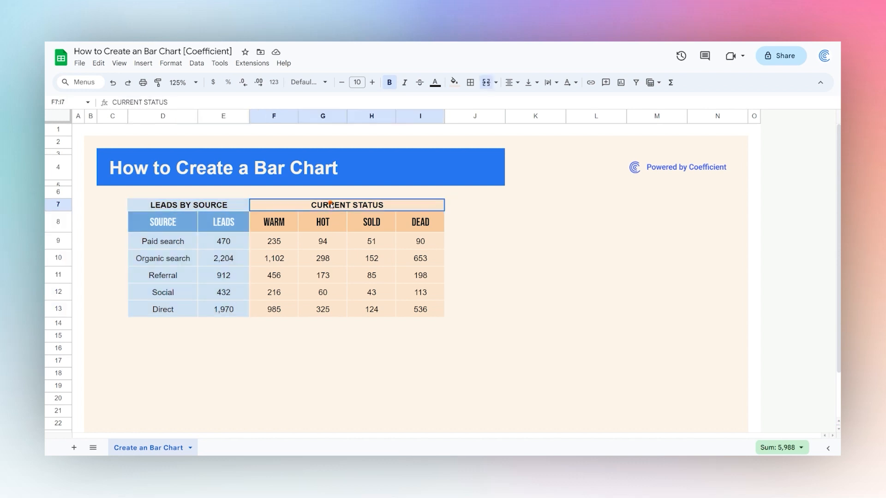
left_click_drag(345, 205, 444, 317)
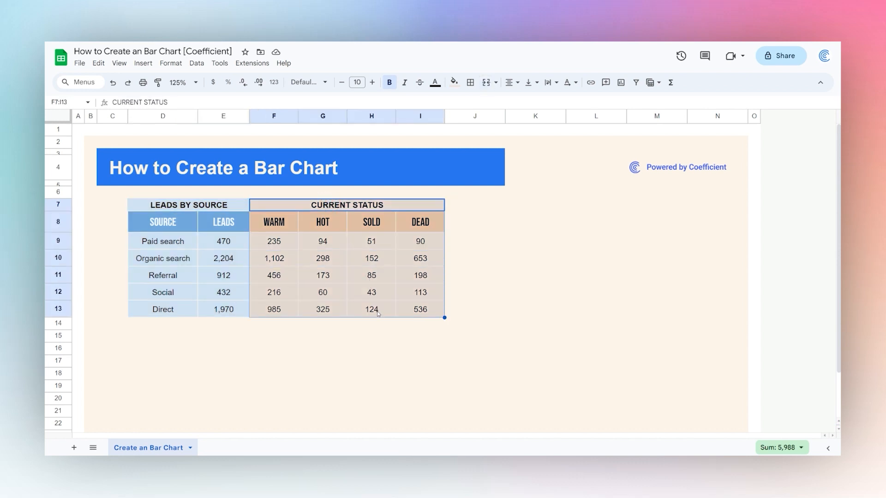
left_click(163, 221)
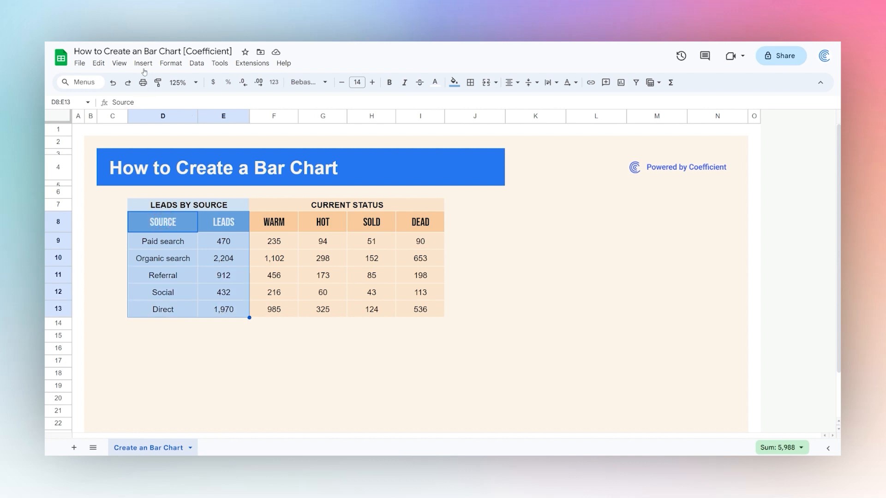
Step: Insert a chart of leads by source as a horizontal bar chart
left_click(143, 63)
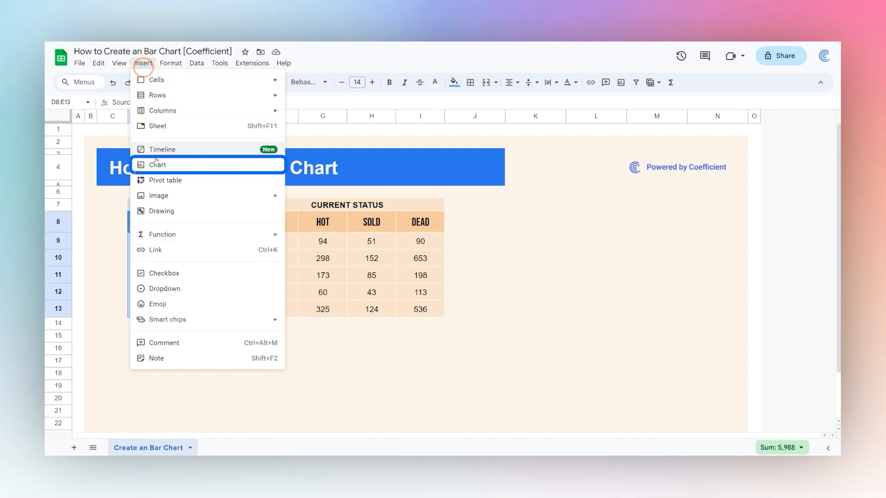
left_click(157, 165)
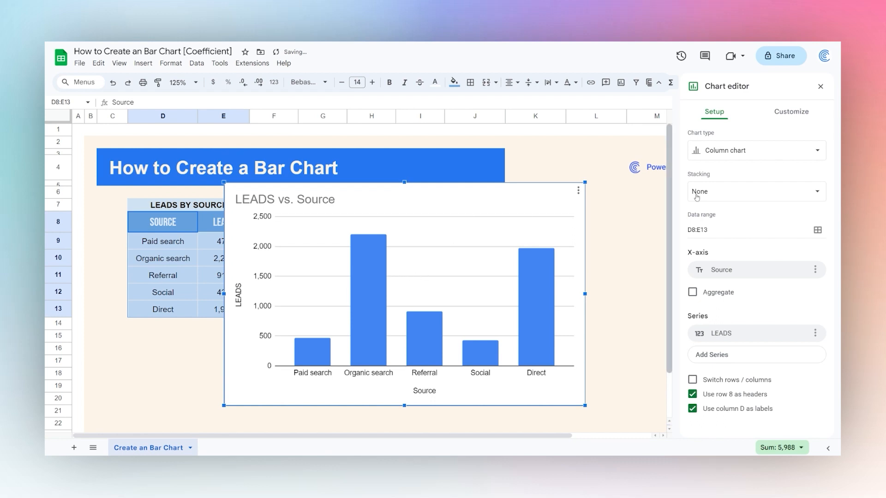
left_click(753, 151)
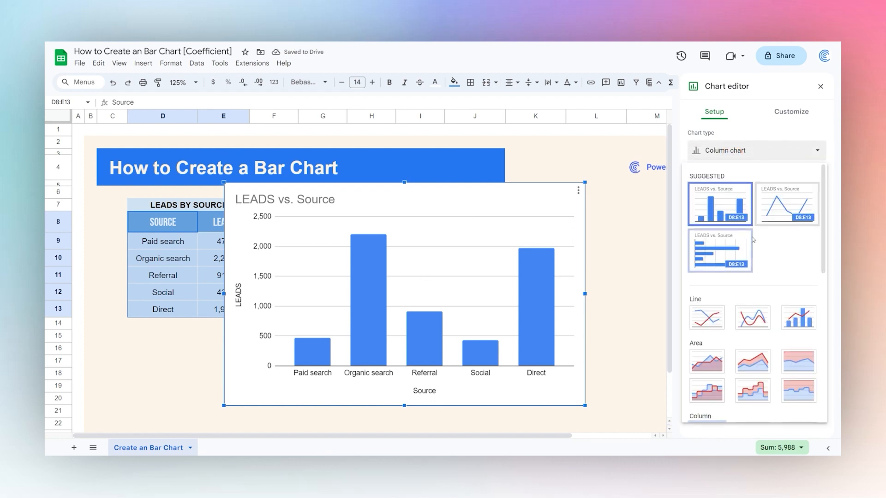
scroll("down", 3)
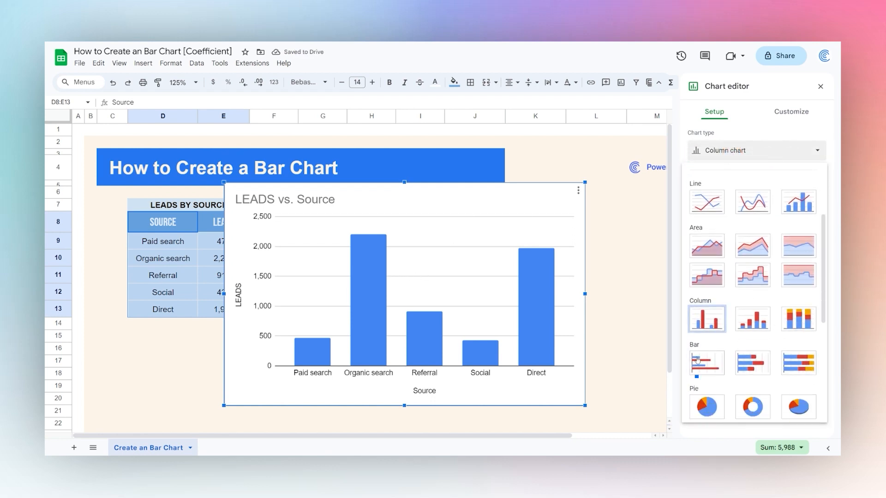
left_click(706, 362)
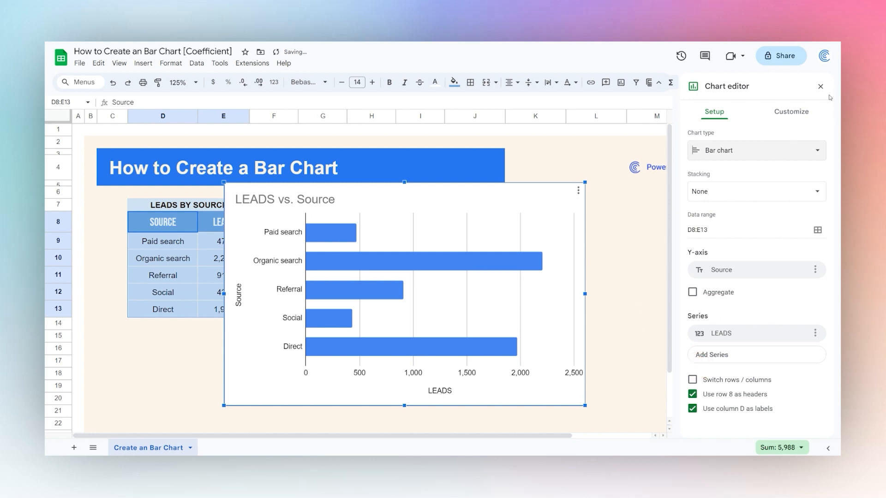
left_click(820, 86)
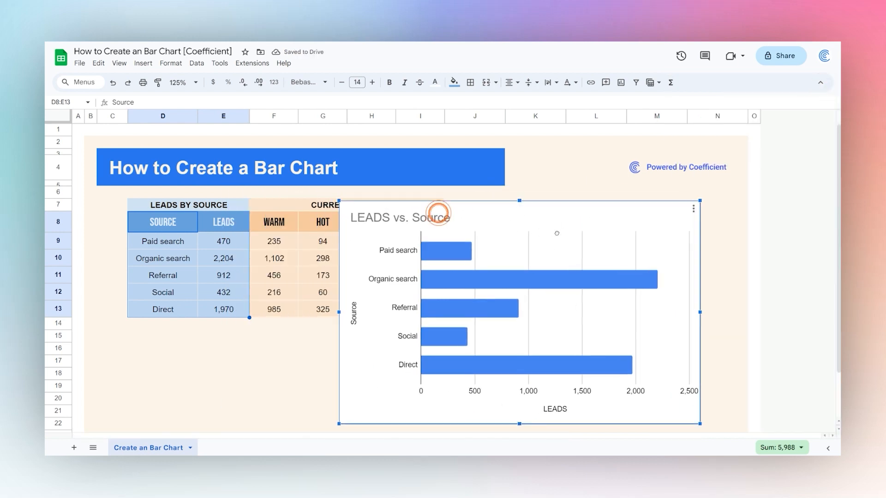
scroll("down", 3)
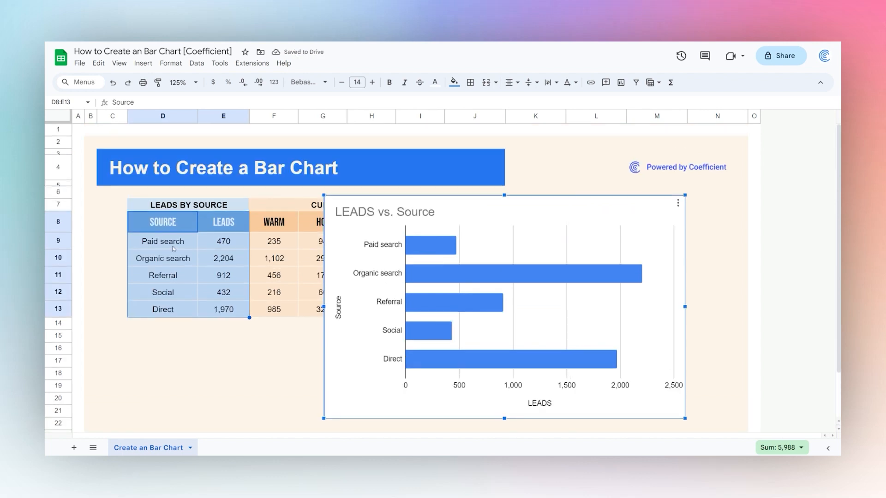
left_click(163, 241)
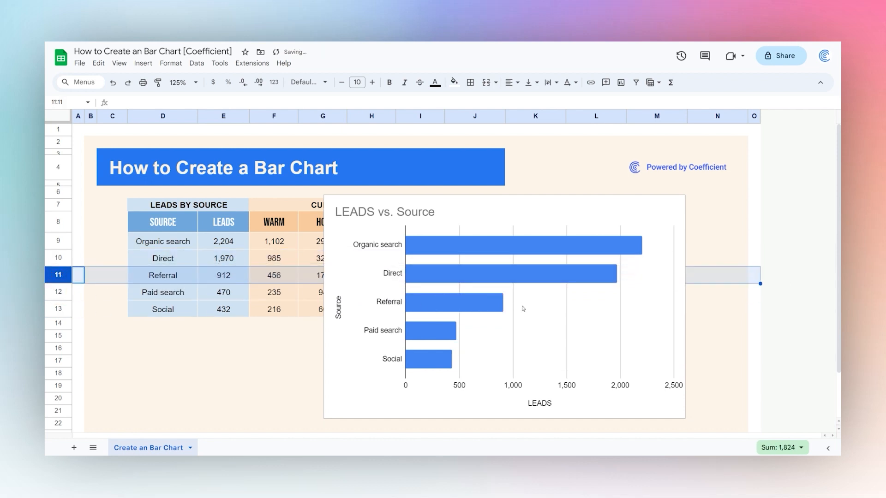
Step: Delete the leads-only bar chart, leaving the table sorted by leads descending
left_click(520, 308)
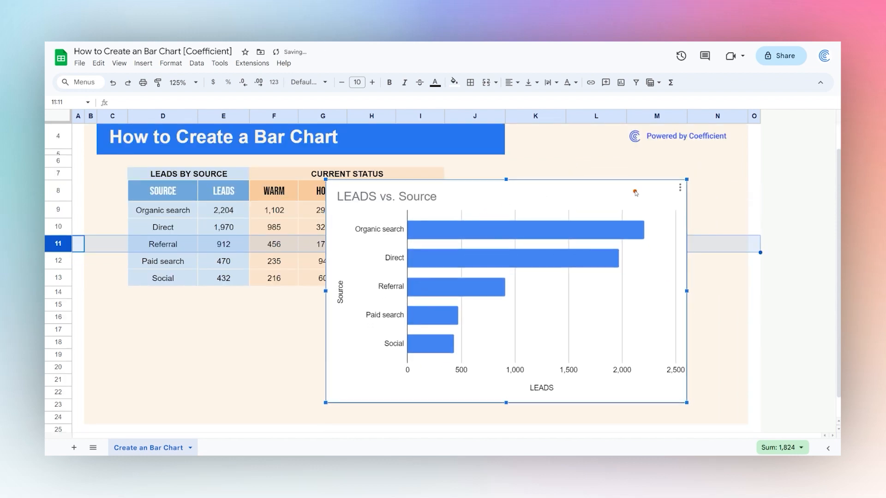
left_click(536, 244)
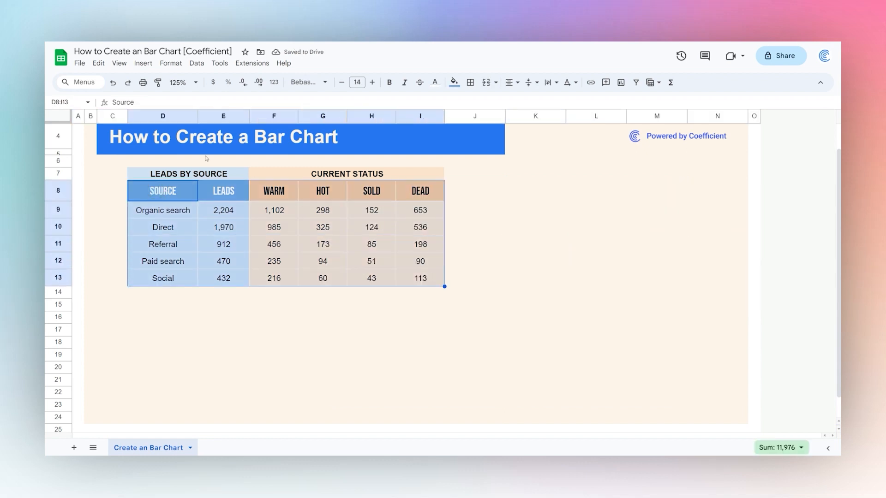
Step: Chart the full table, including status columns, as a Standard stacked bar chart
left_click(143, 62)
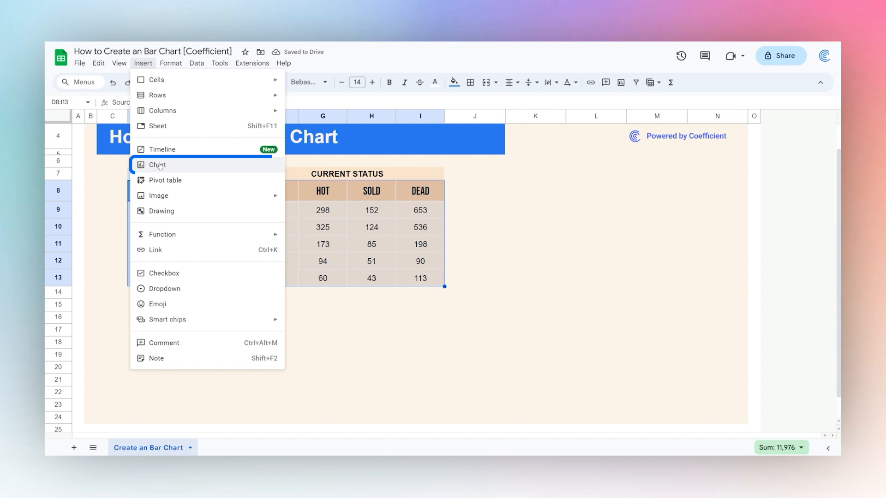
left_click(157, 164)
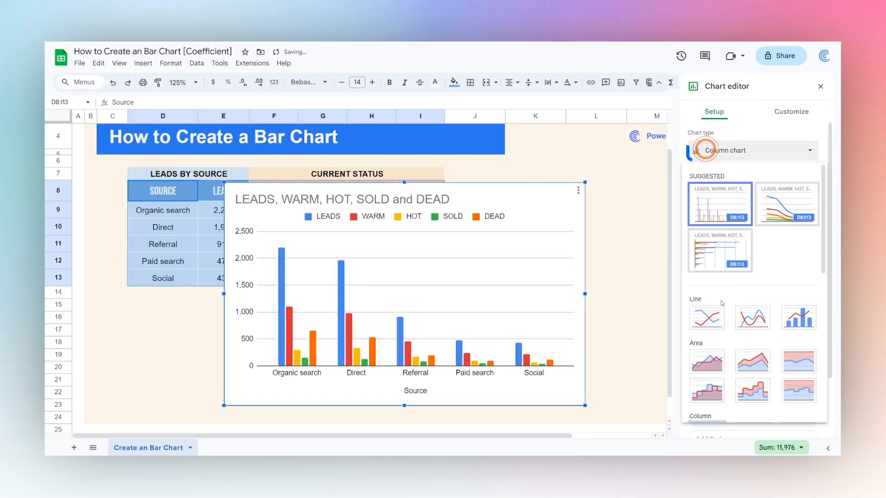
left_click(752, 151)
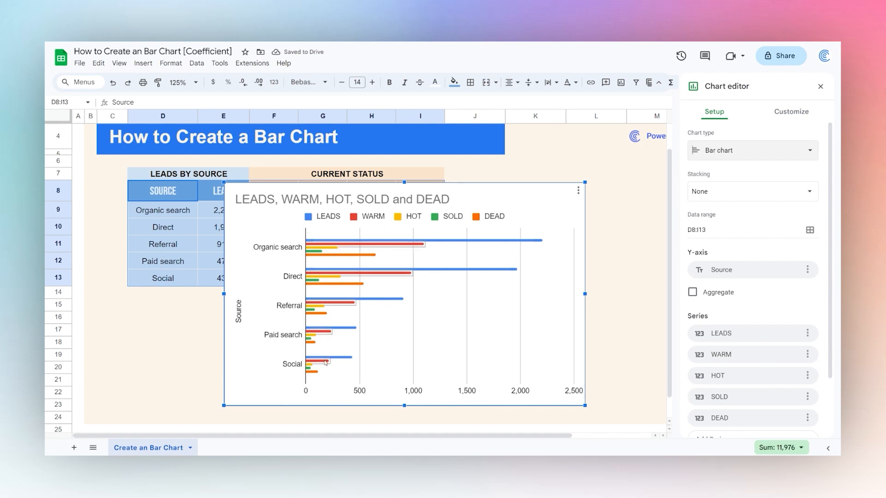
mouse_move(702, 199)
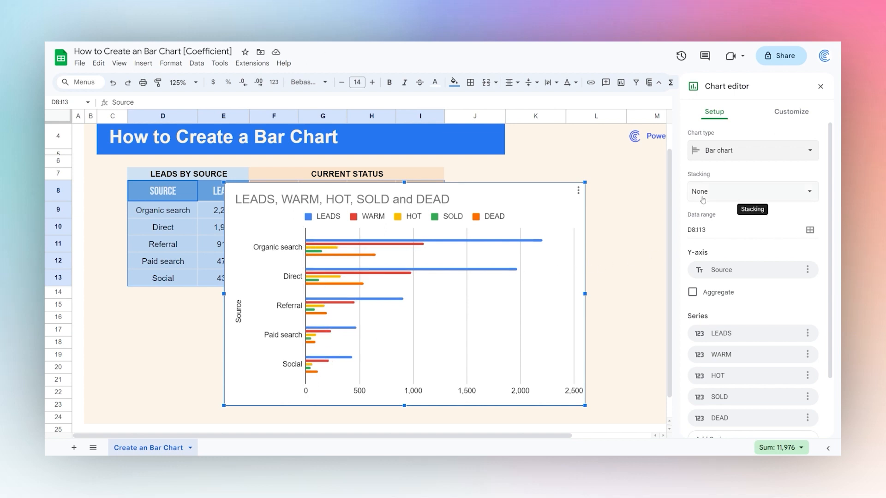
left_click(752, 191)
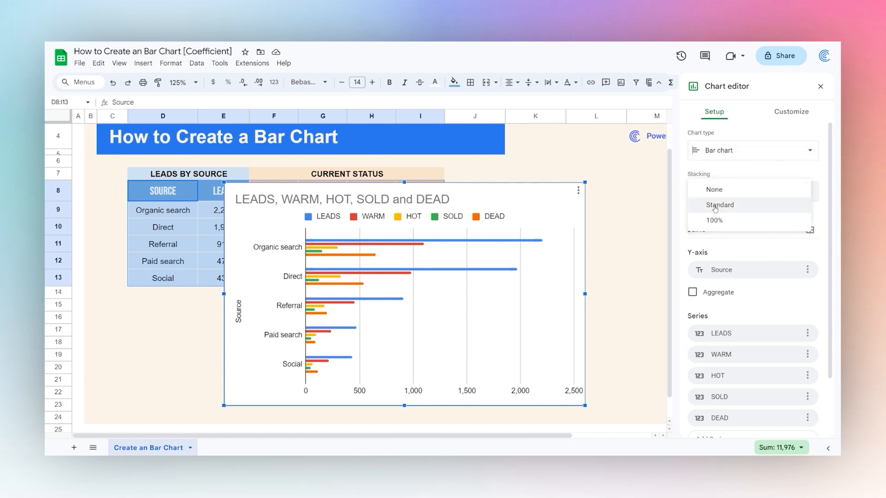
left_click(719, 205)
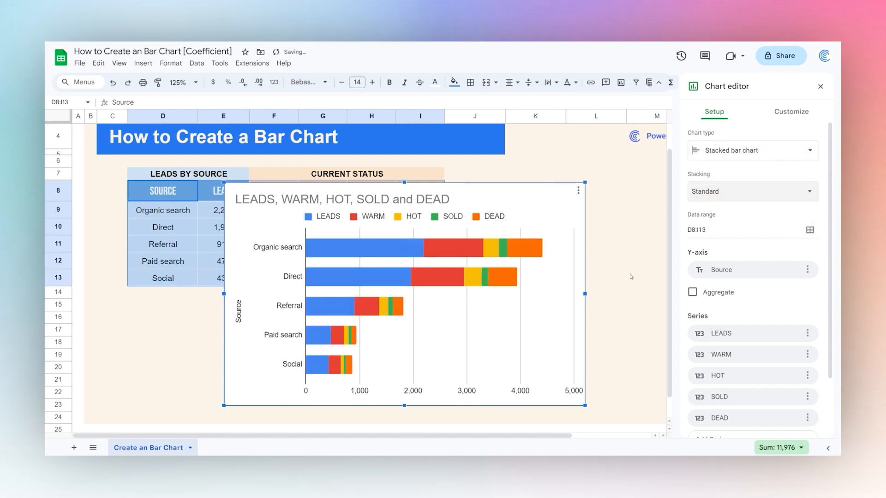
Step: Remove the LEADS series, leaving WARM, HOT, SOLD and DEAD stacked
scroll("down", 3)
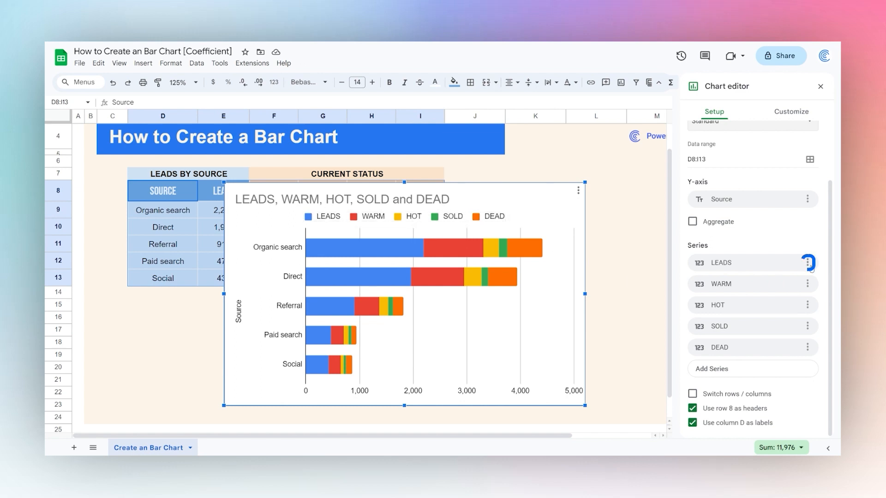
left_click(807, 263)
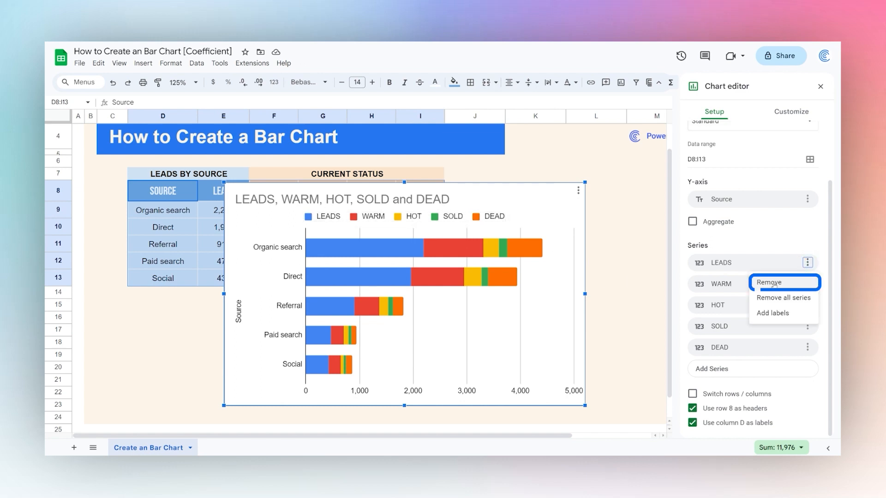
left_click(770, 282)
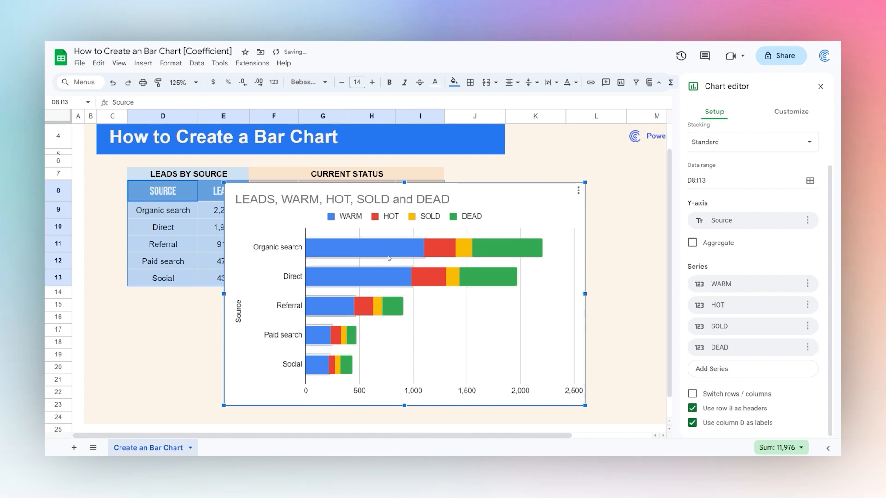
mouse_move(319, 257)
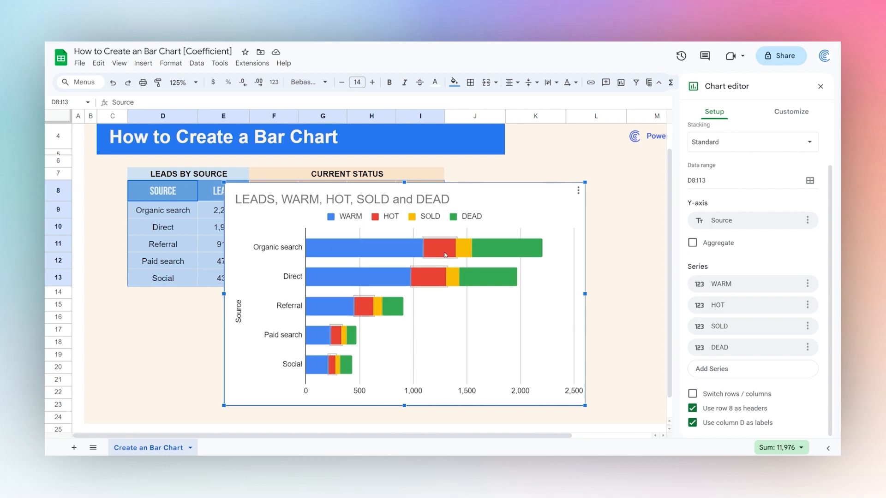
mouse_move(363, 268)
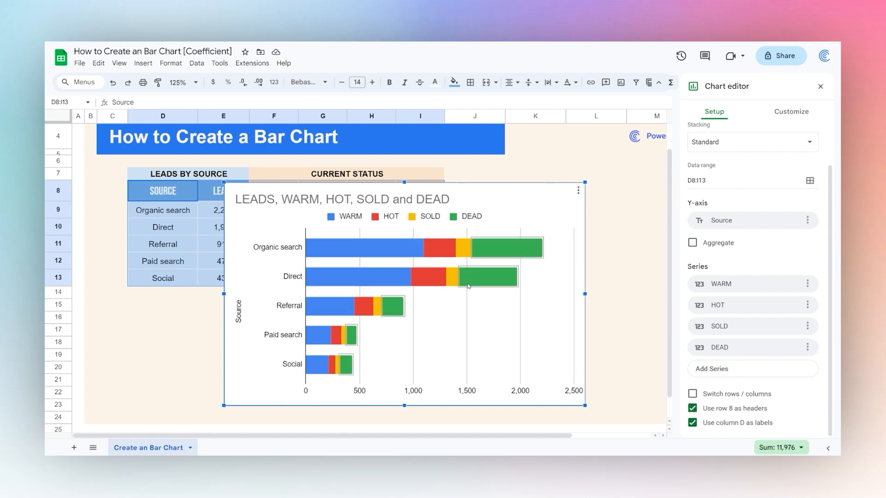
mouse_move(357, 276)
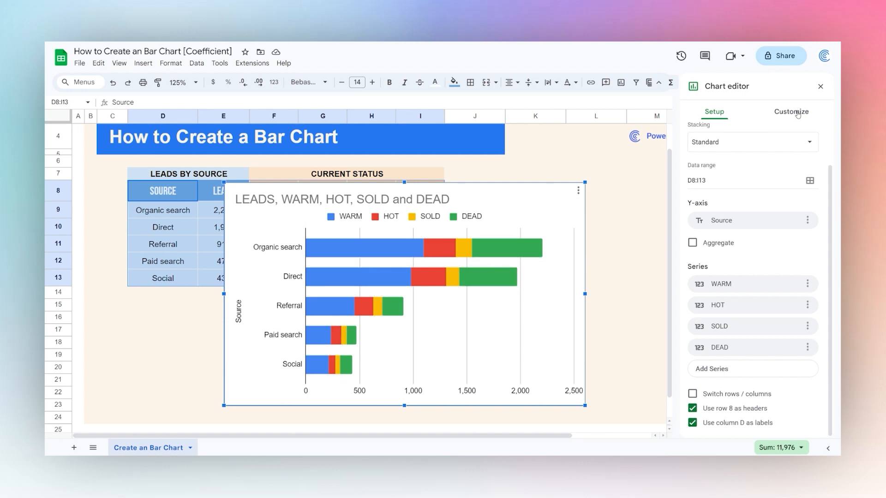
Step: Recolour the series fills: WARM yellow, HOT blue, SOLD green, DEAD dark red
left_click(791, 111)
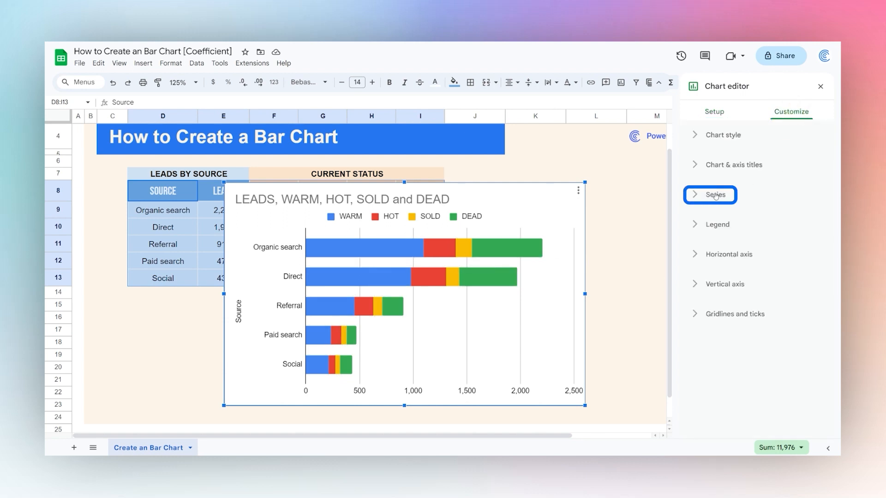
left_click(715, 194)
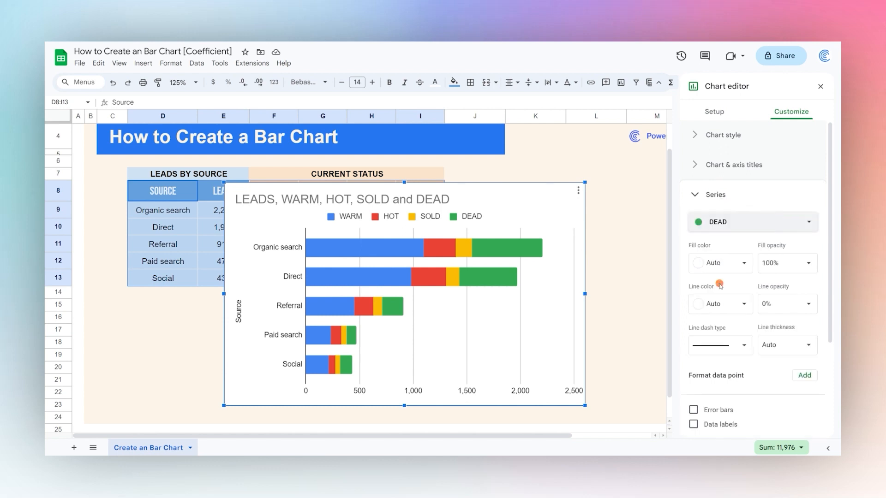
left_click(719, 262)
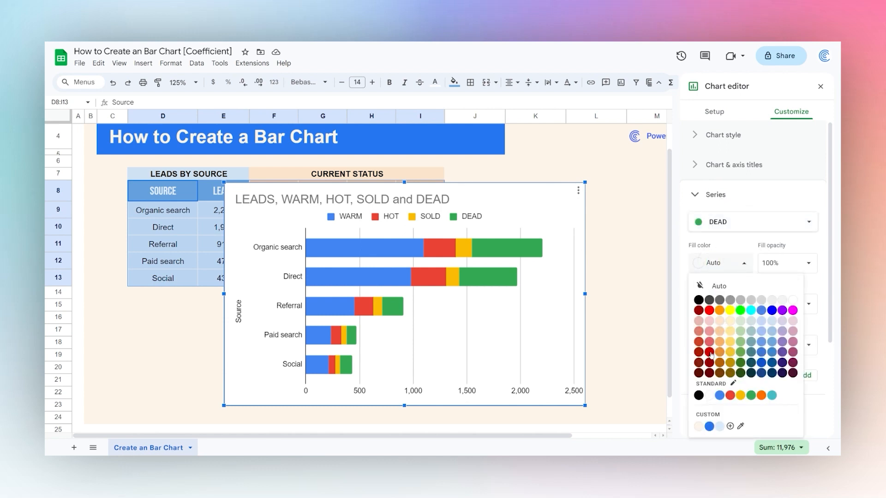
left_click(710, 352)
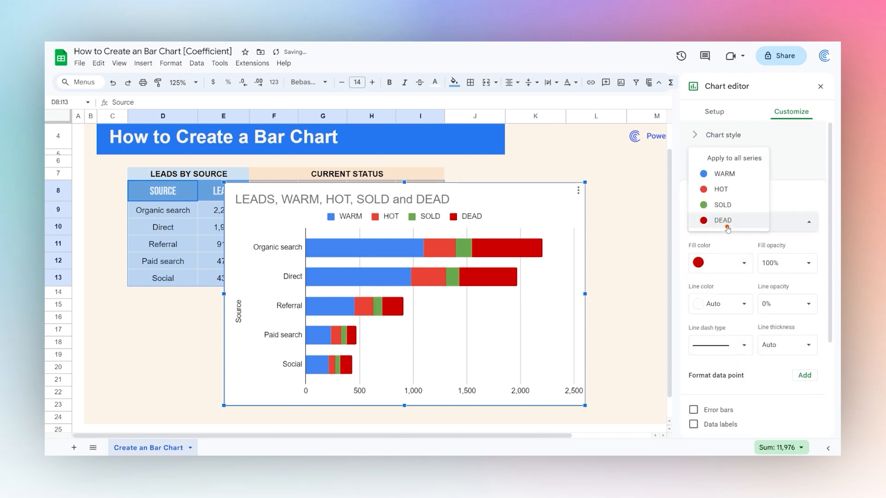
left_click(720, 263)
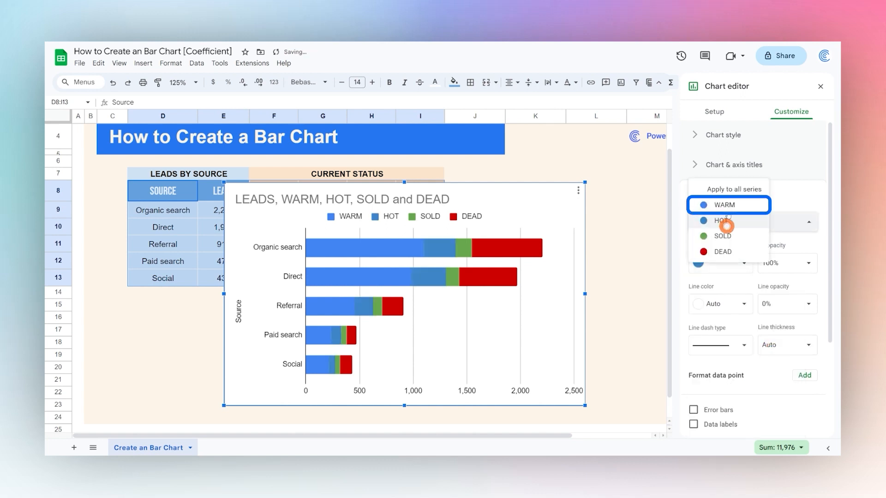
left_click(721, 263)
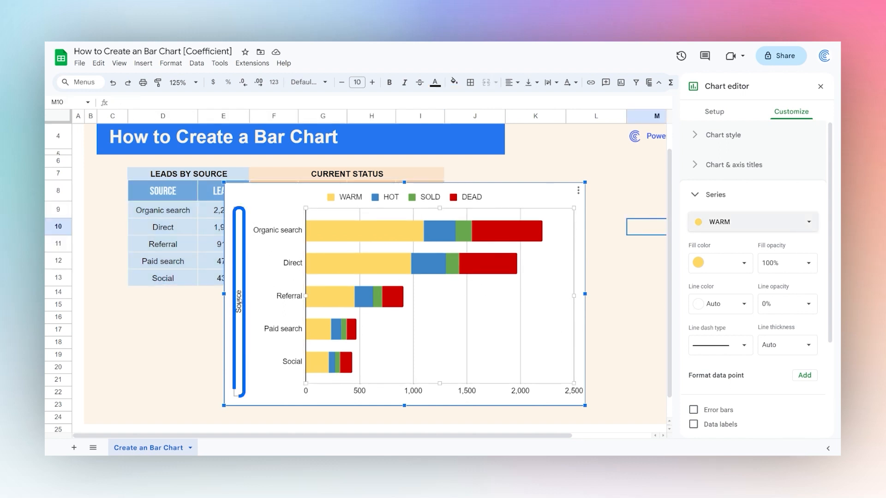
Step: Delete the Source axis title, give the chart a light beige background, and close settings
left_click(735, 164)
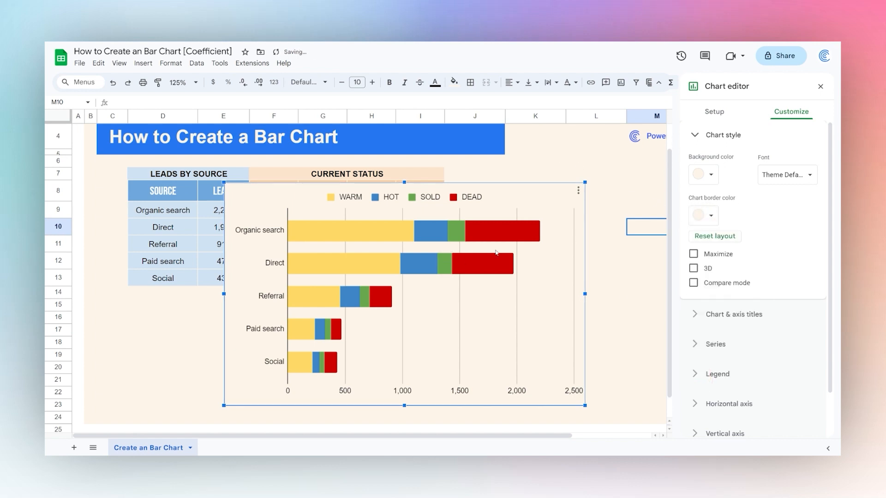
left_click(820, 85)
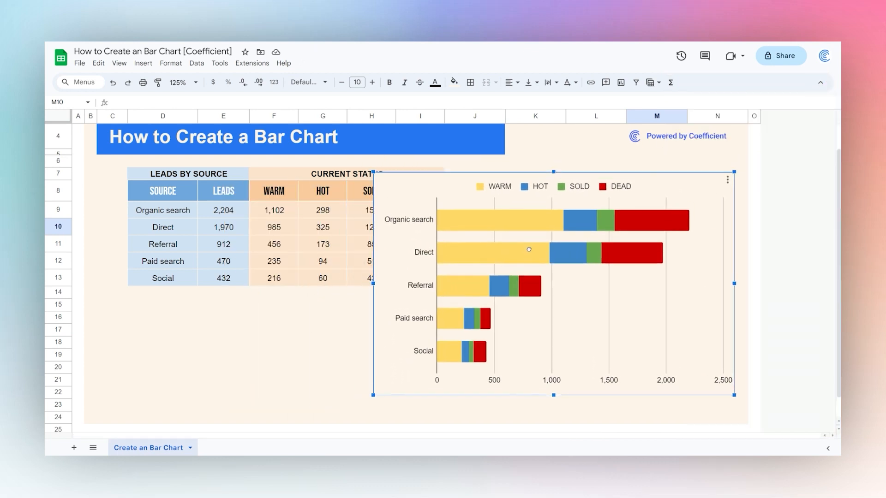
Step: Shrink the chart to fit beside the leads table and deselect it
left_click_drag(553, 394, 552, 285)
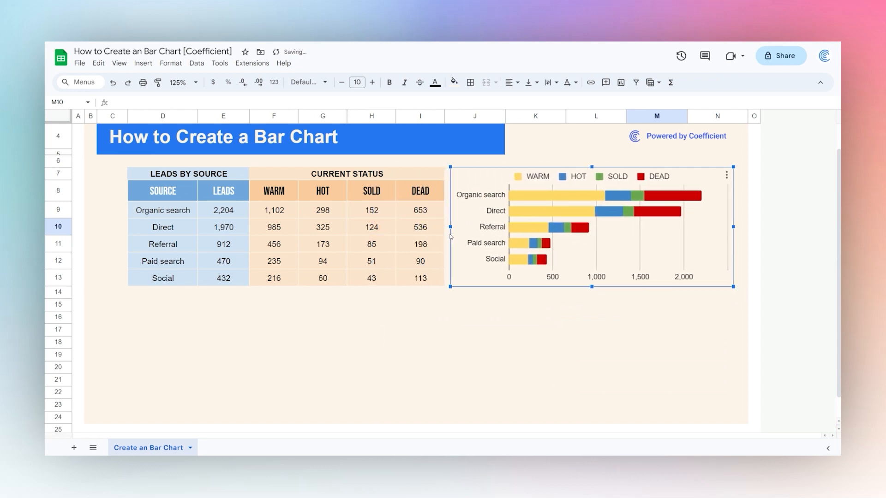
left_click(534, 343)
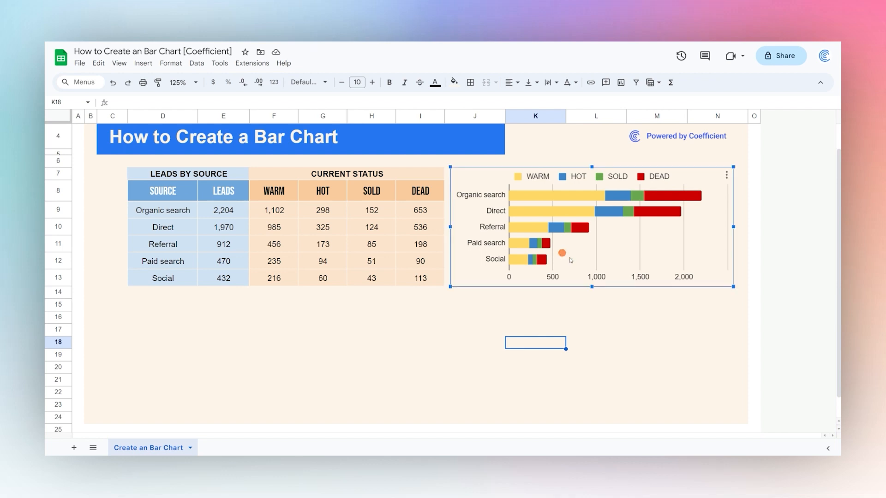